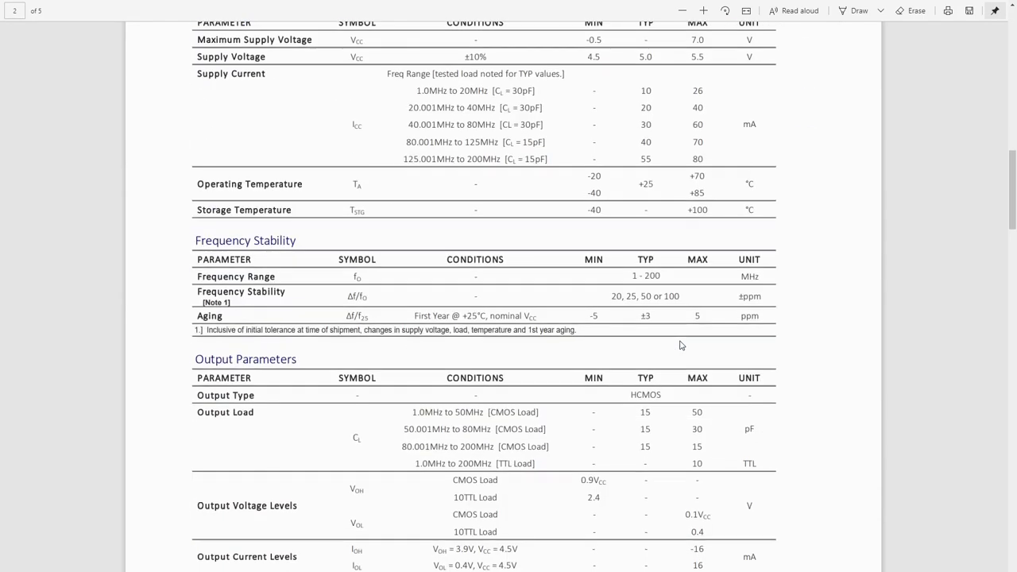
pyautogui.scroll(-3)
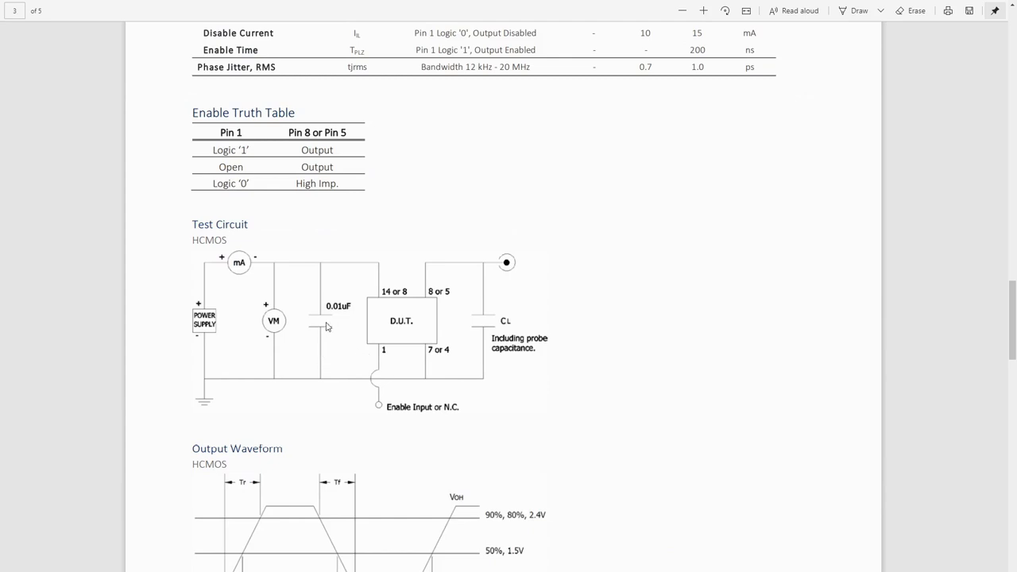
pyautogui.moveTo(340, 318)
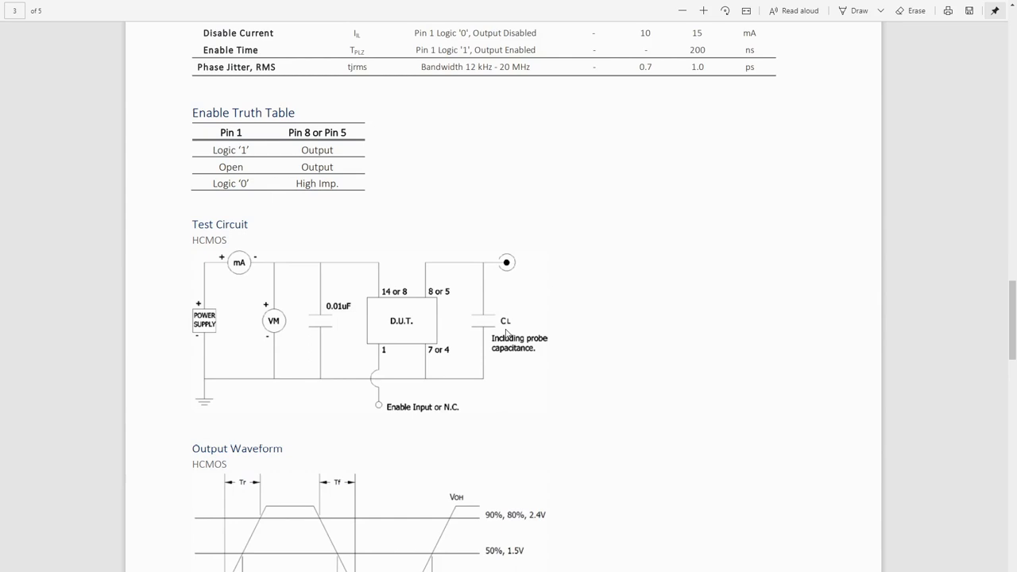
pyautogui.scroll(3)
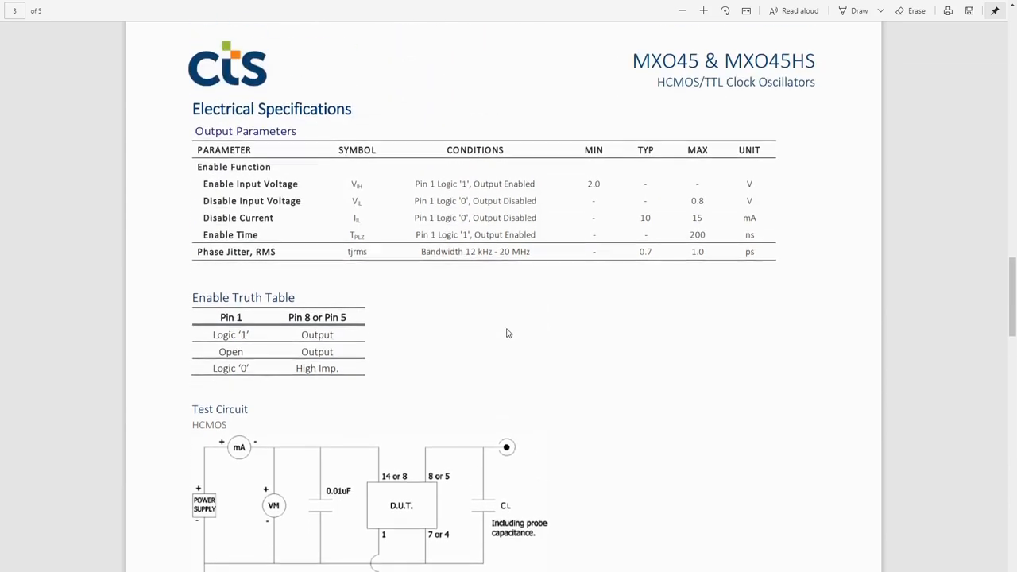
pyautogui.scroll(3)
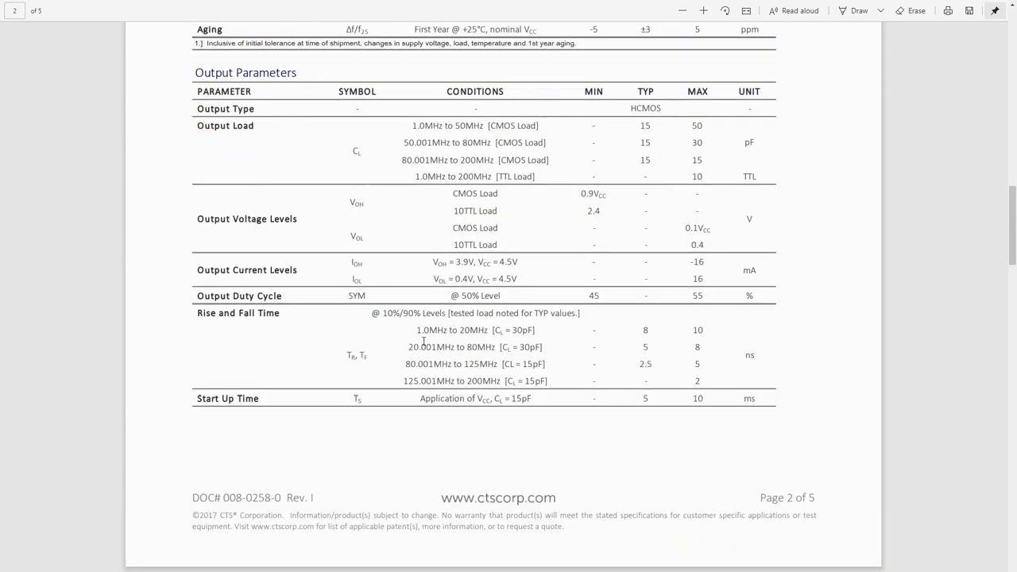
pyautogui.moveTo(531, 336)
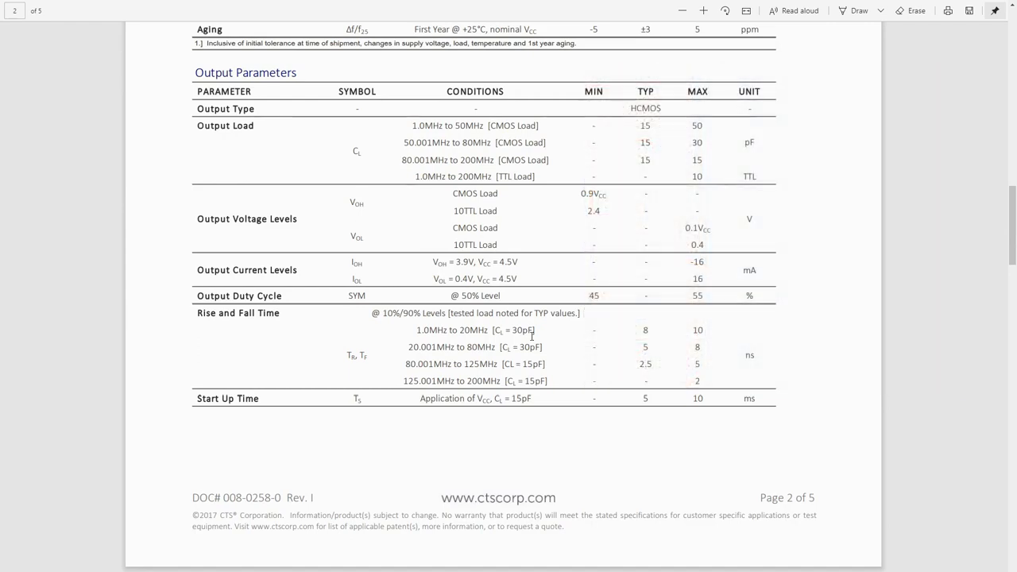
pyautogui.scroll(-3)
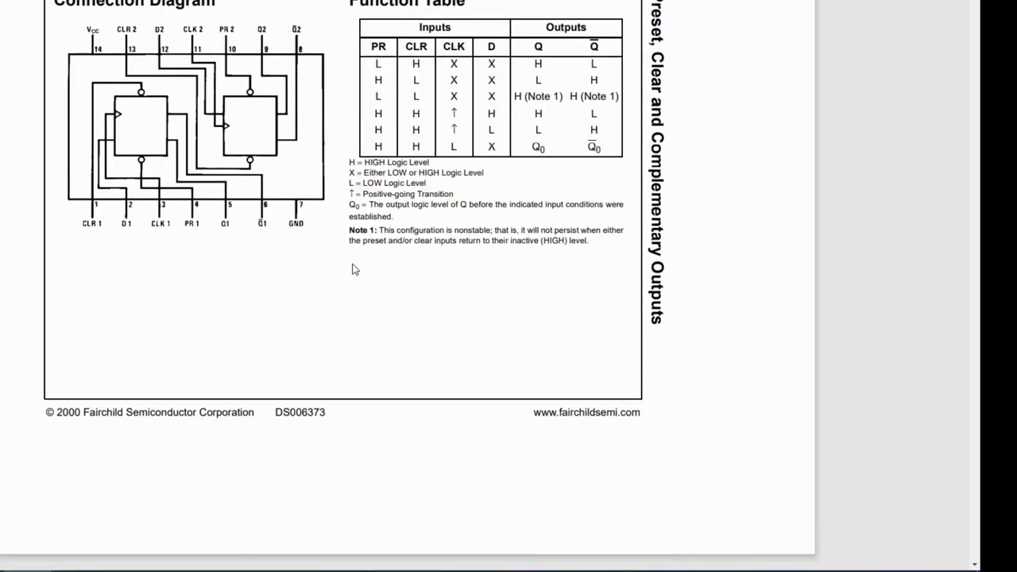
pyautogui.scroll(3)
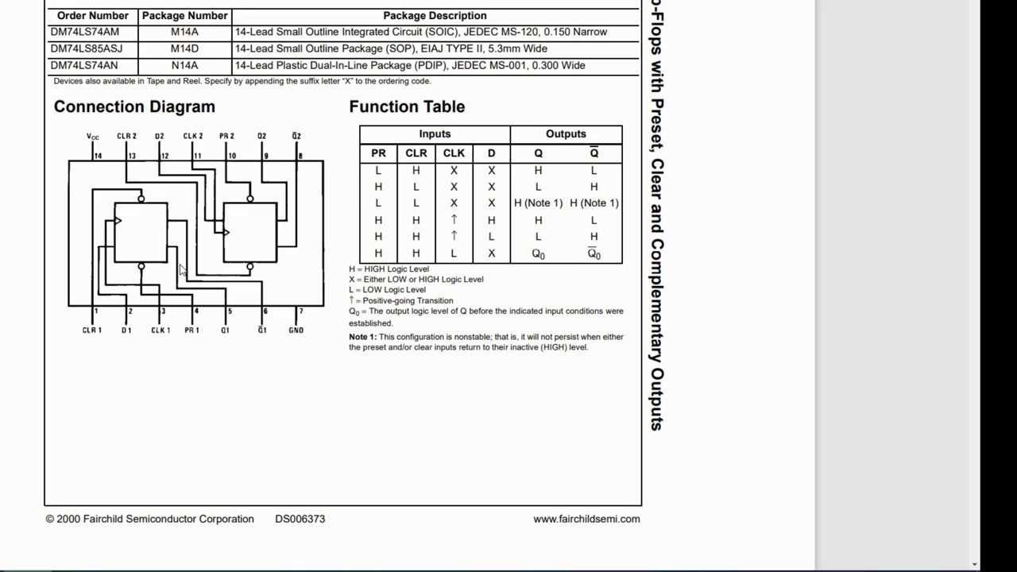